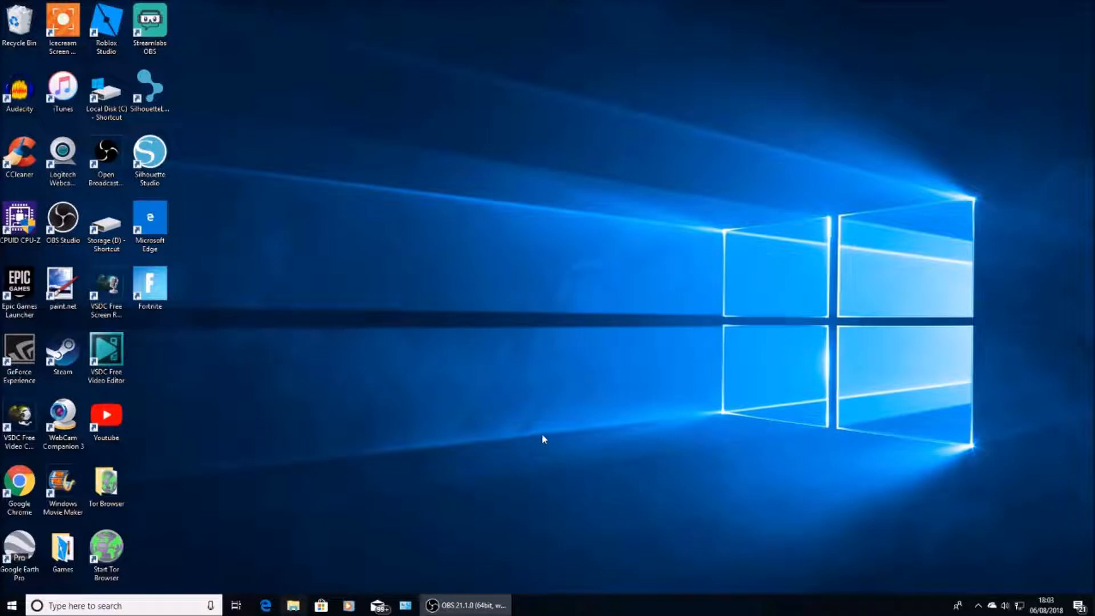
mouse_move(262, 521)
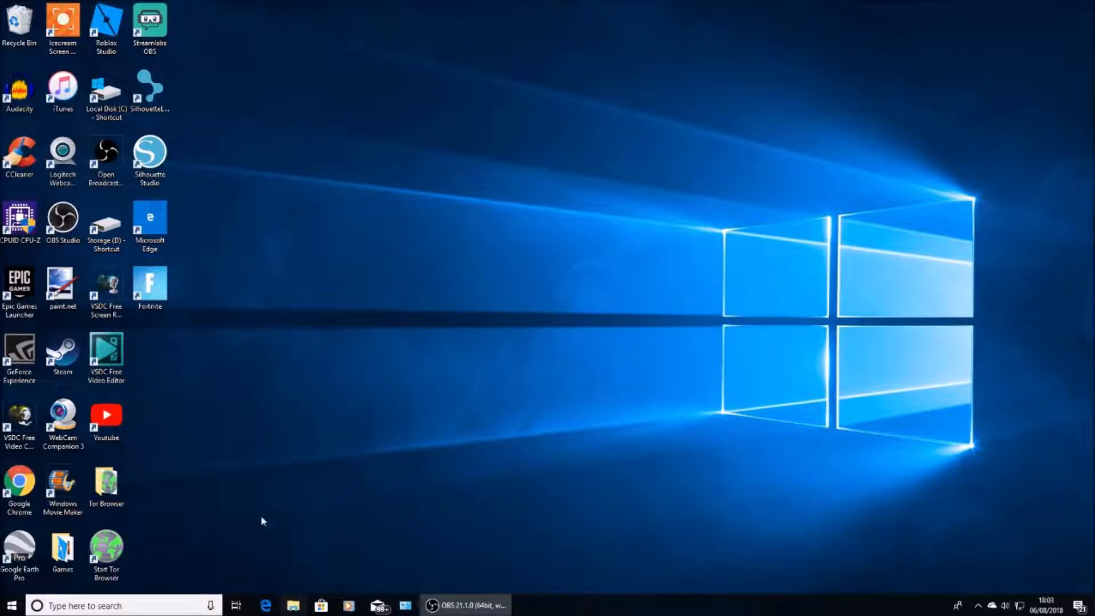
Browse This PC to Local Disk (C:) and into the Program Files folder
click(292, 605)
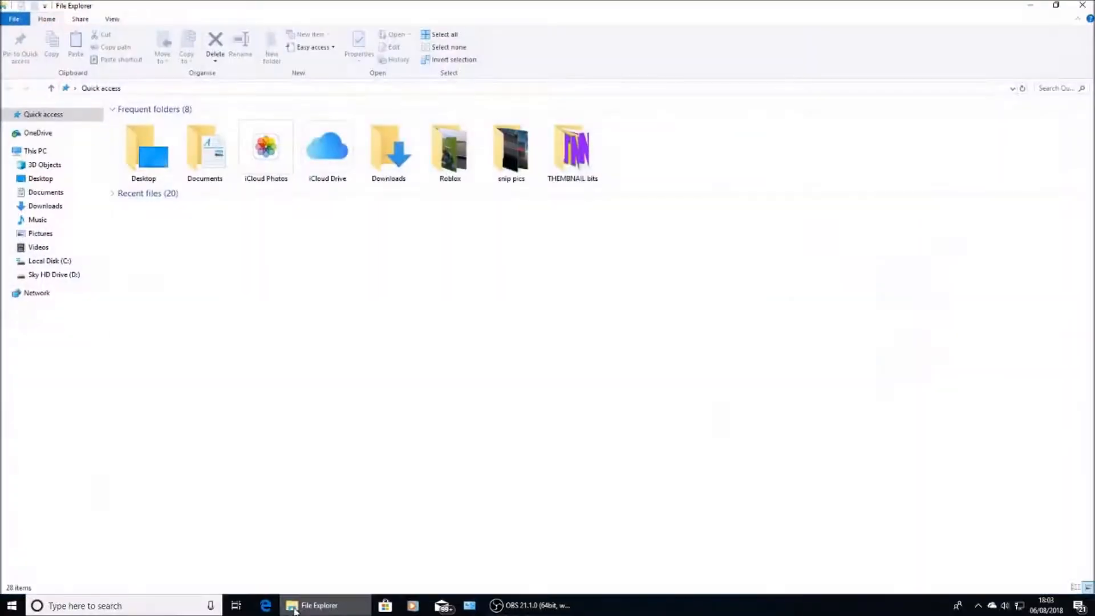
click(36, 150)
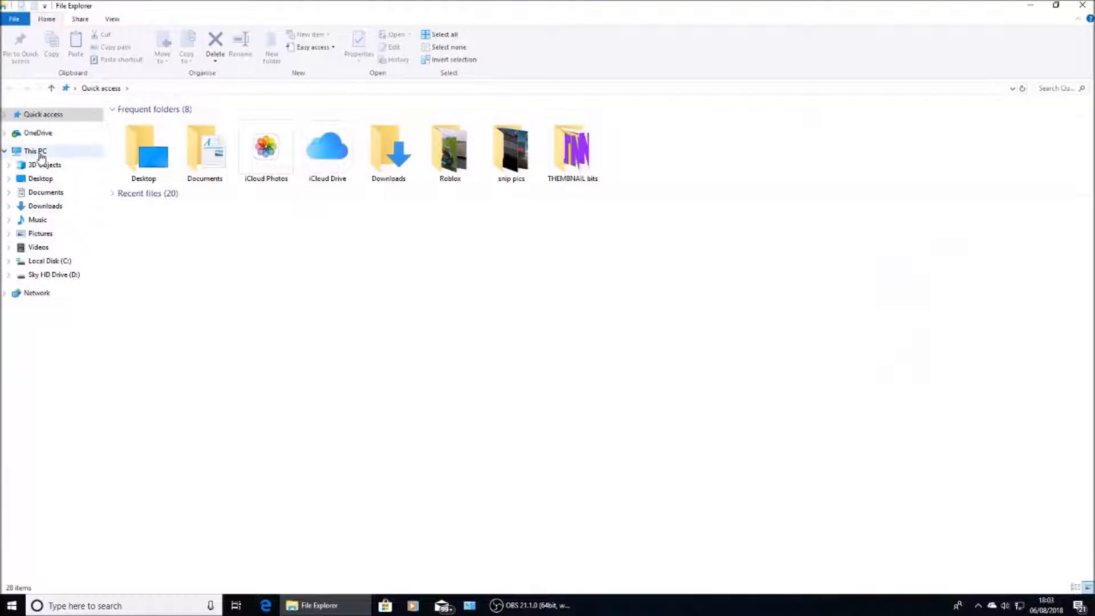
click(35, 151)
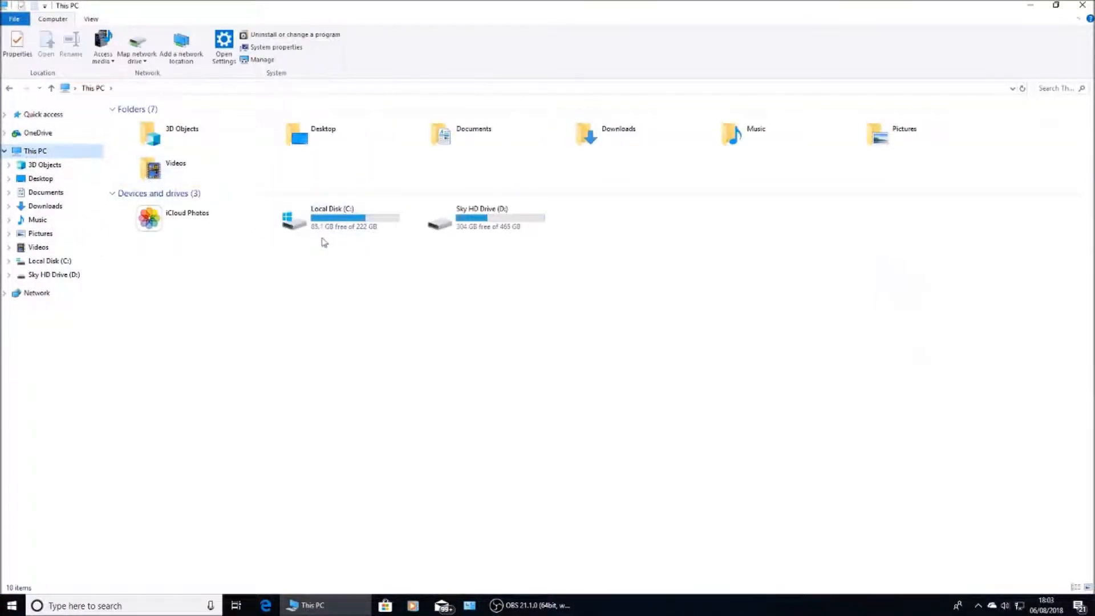
double_click(332, 218)
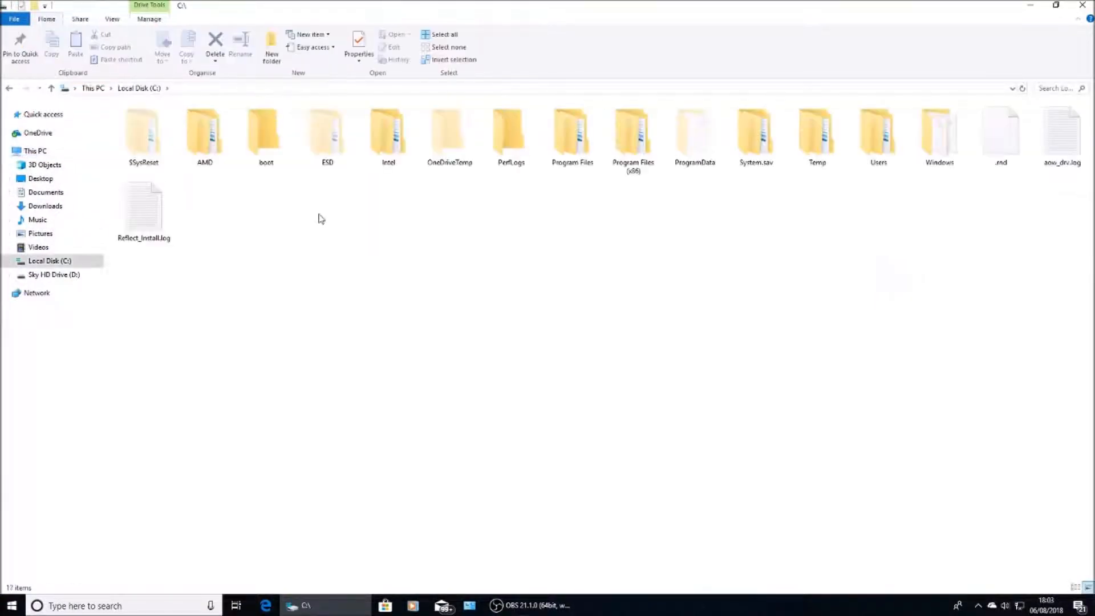
click(571, 132)
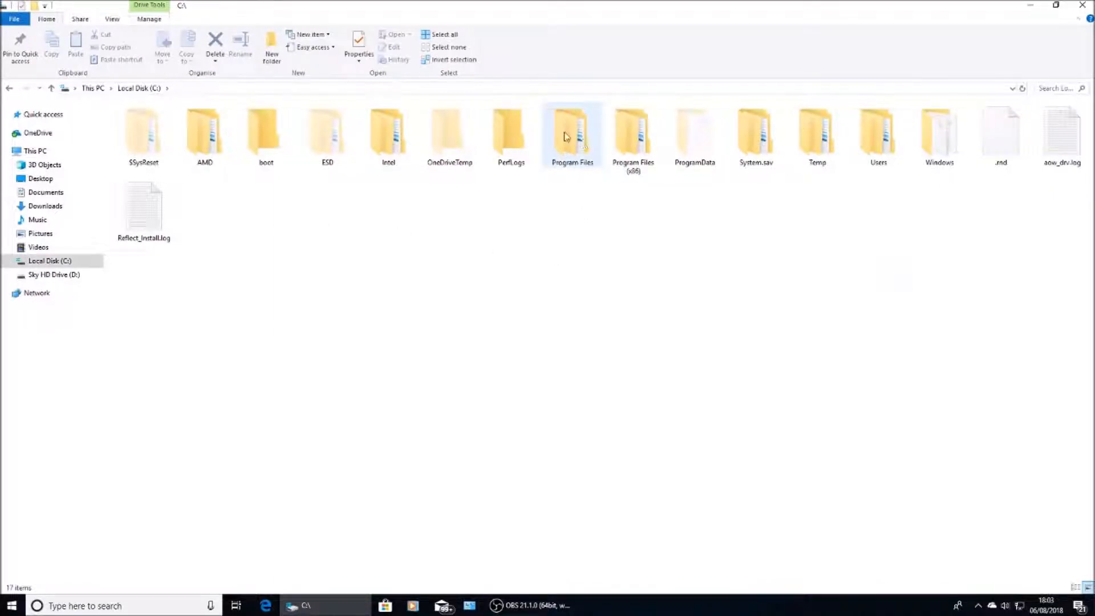
double_click(571, 133)
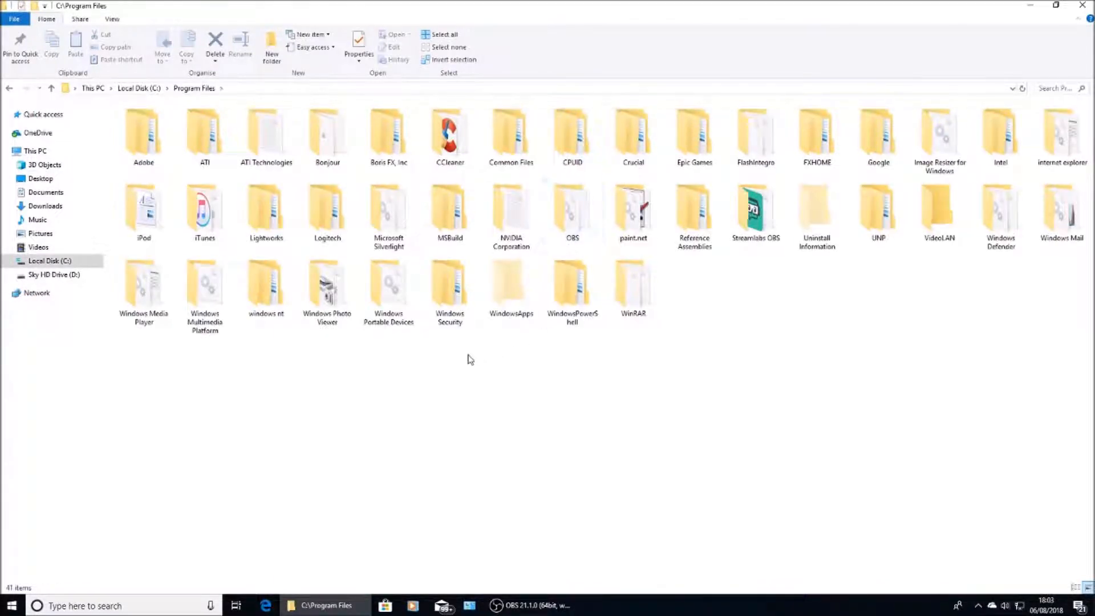
mouse_move(693, 132)
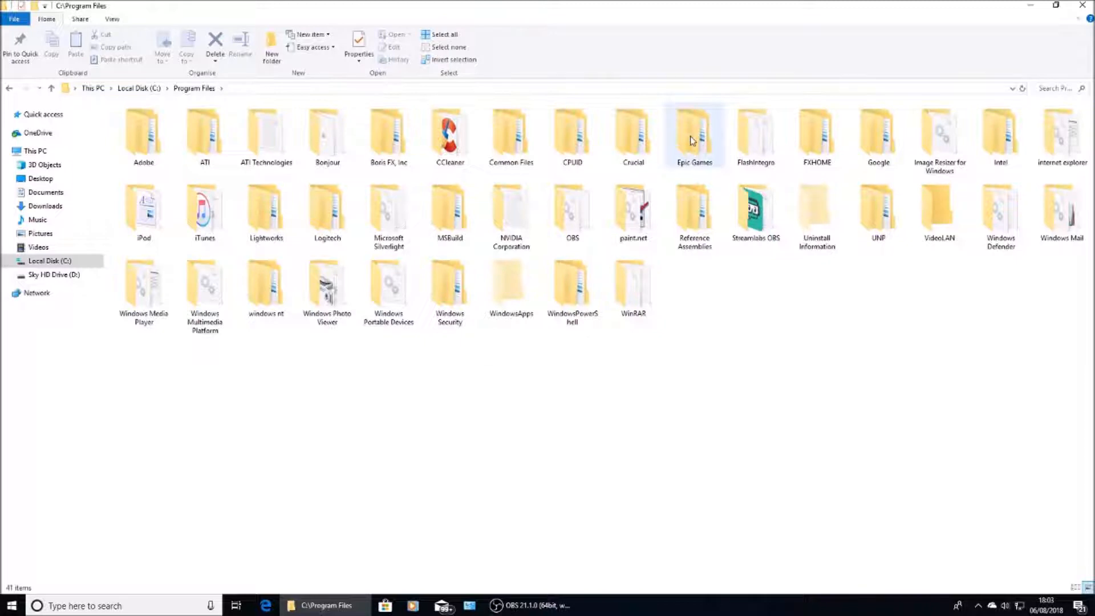
Navigate Epic Games > Fortnite > FortniteGame > Binaries > Win64 > EasyAntiCheat
double_click(695, 133)
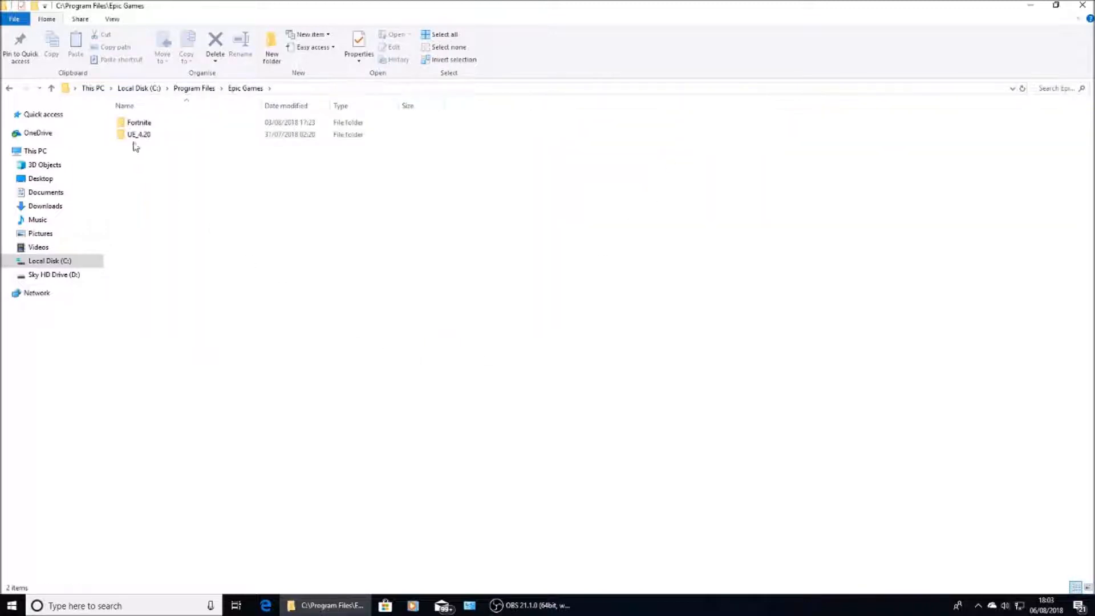
double_click(138, 122)
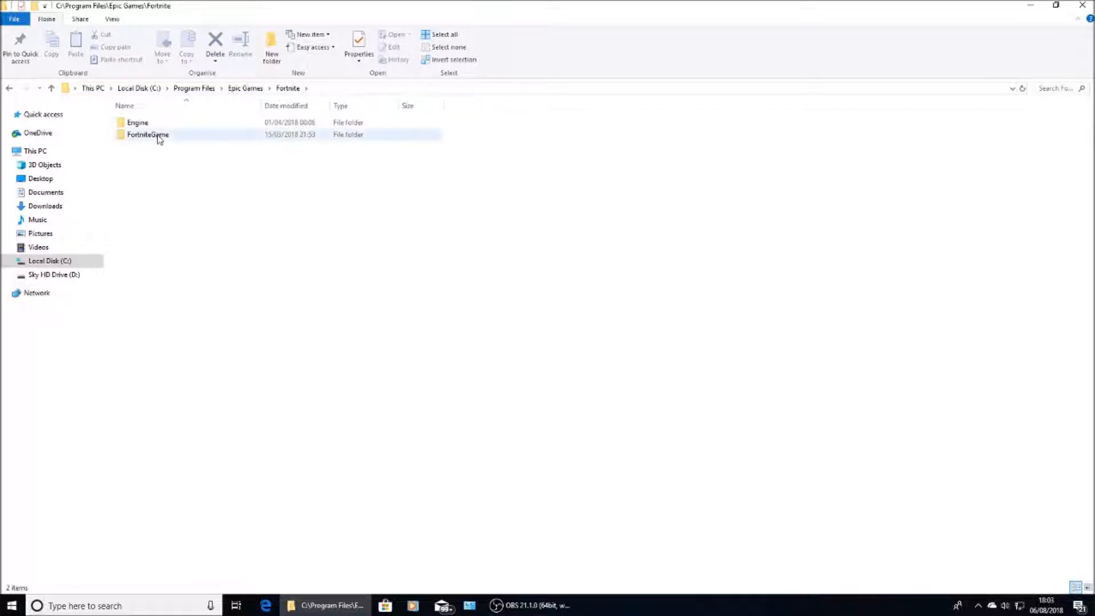
double_click(147, 135)
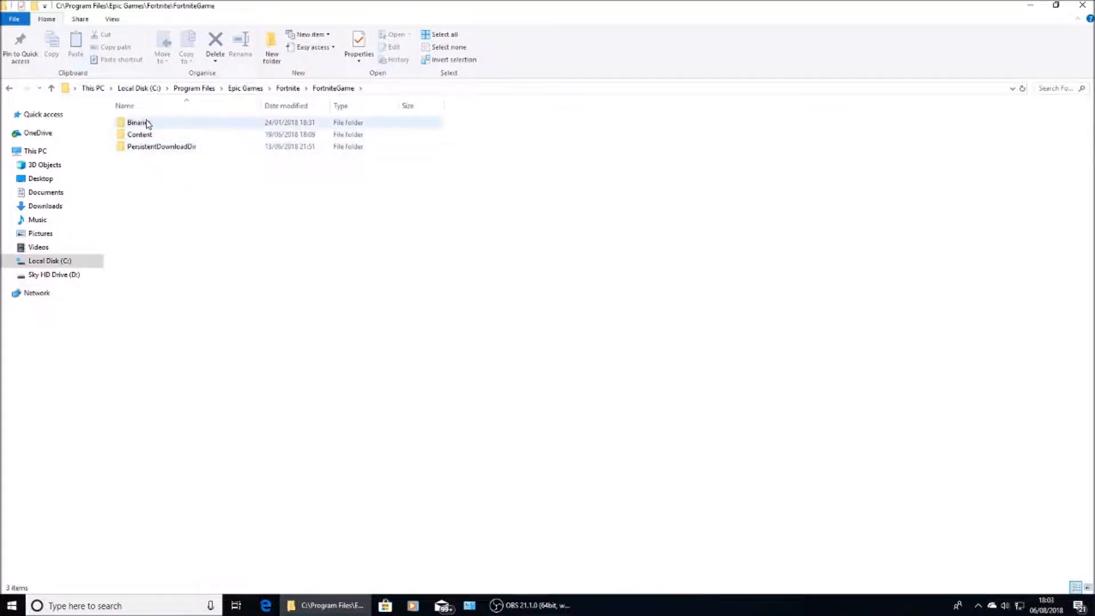
double_click(136, 122)
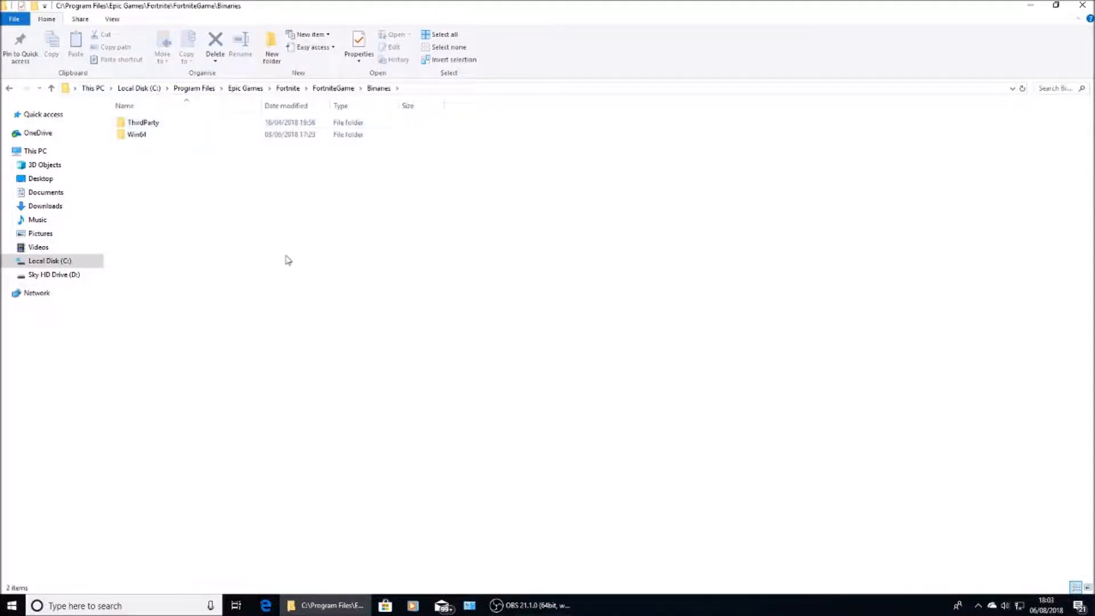
double_click(137, 134)
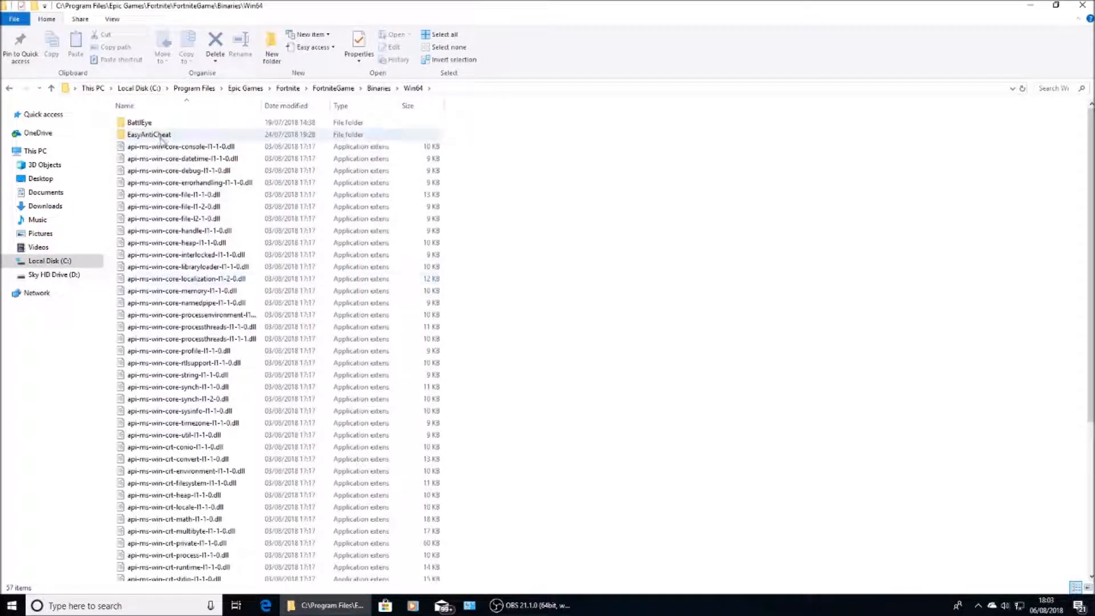
double_click(148, 134)
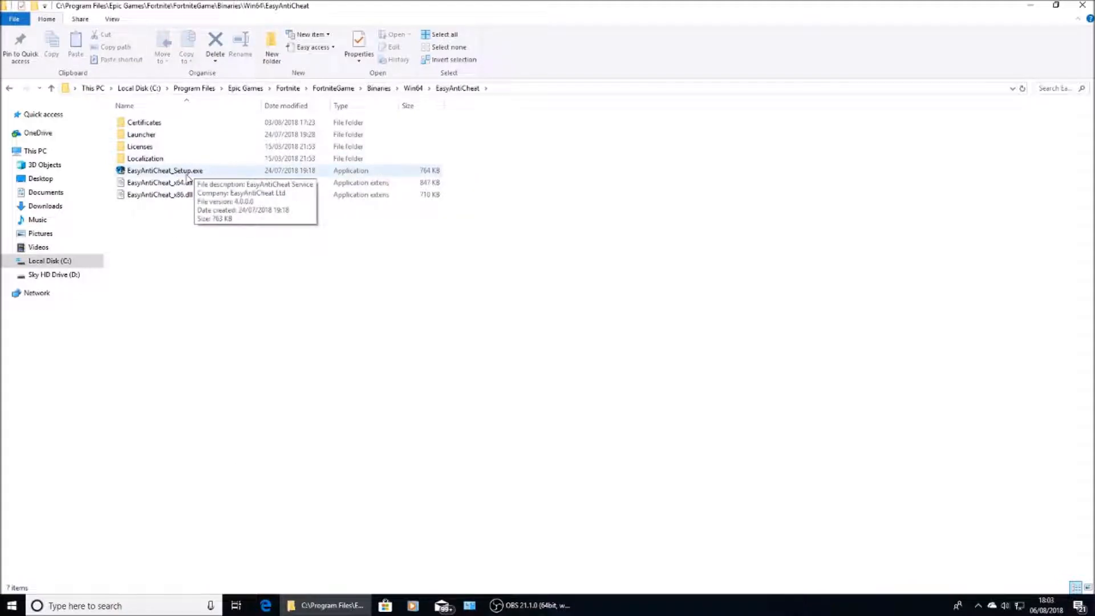
Run EasyAntiCheat_Setup.exe to bring up the Easy Anti-Cheat Service Setup
double_click(164, 170)
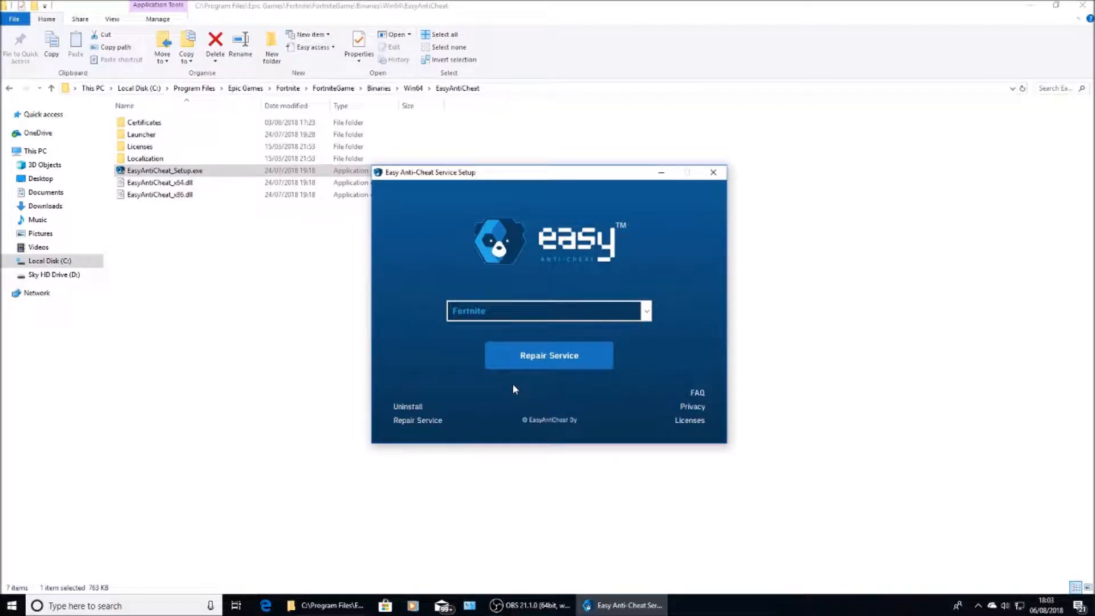
Repair the Fortnite anti-cheat service until Installed Successfully, then finish the setup
click(407, 406)
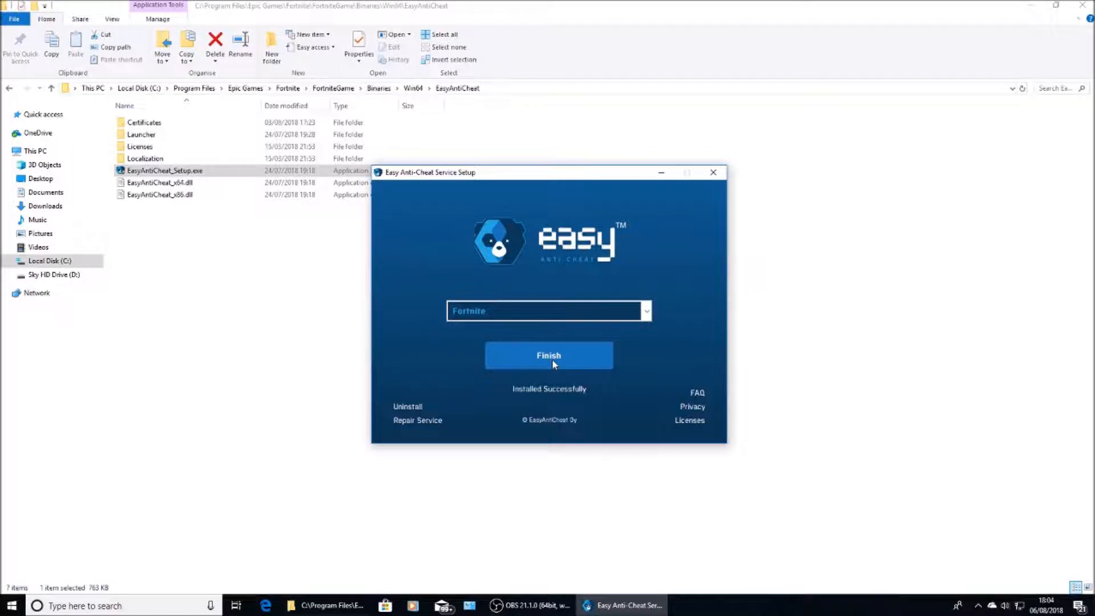
click(549, 355)
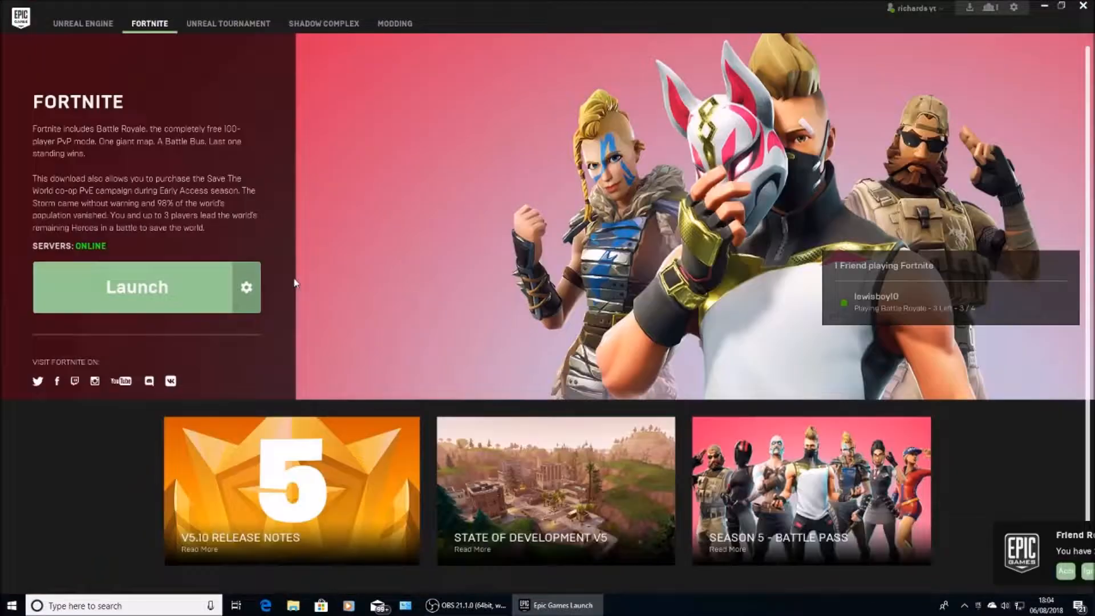
Launch Fortnite from its Epic Games Launcher page
click(136, 287)
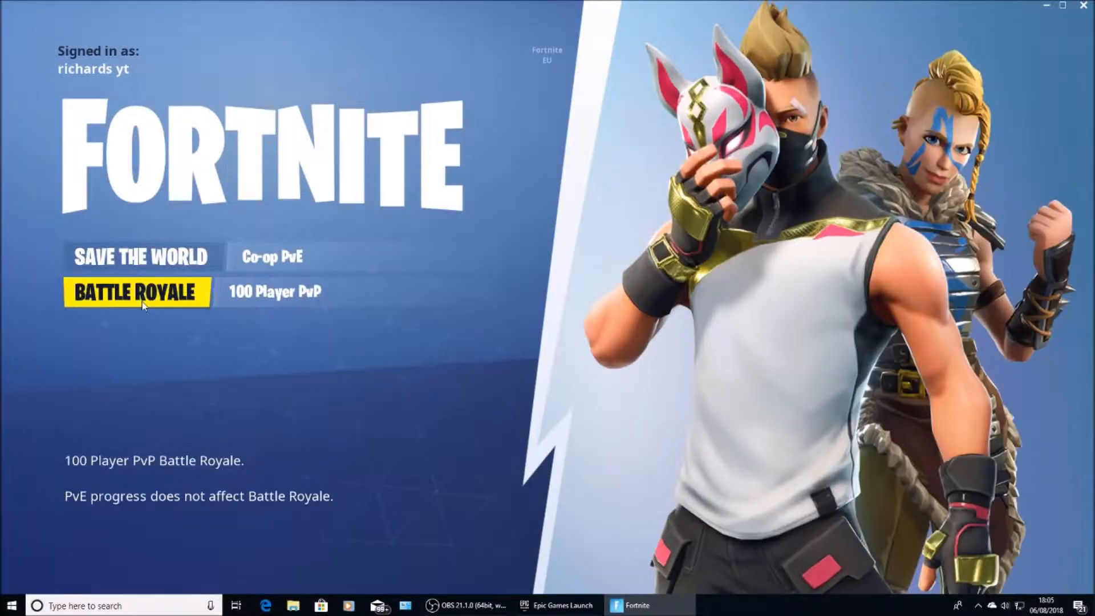
Choose Battle Royale so its Early Access loading screen appears
click(137, 291)
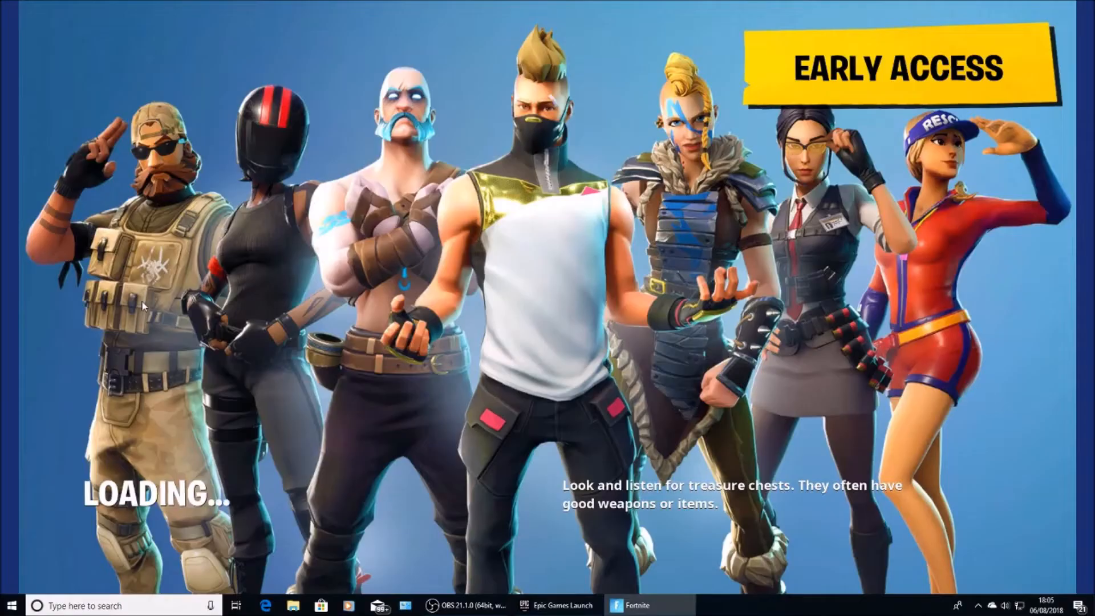